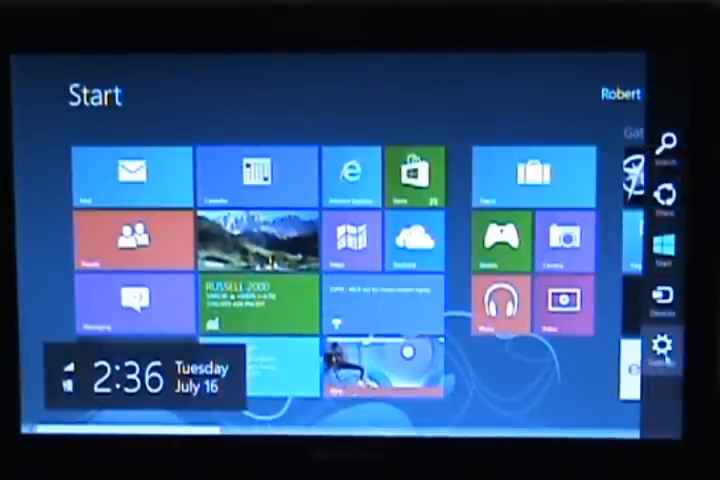
- Reach the Power choices from the Settings pane to restart into Troubleshoot
left_click(660, 350)
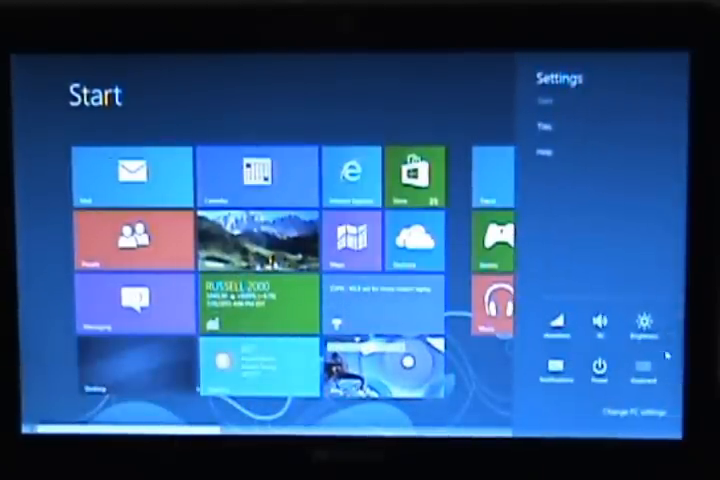
left_click(590, 376)
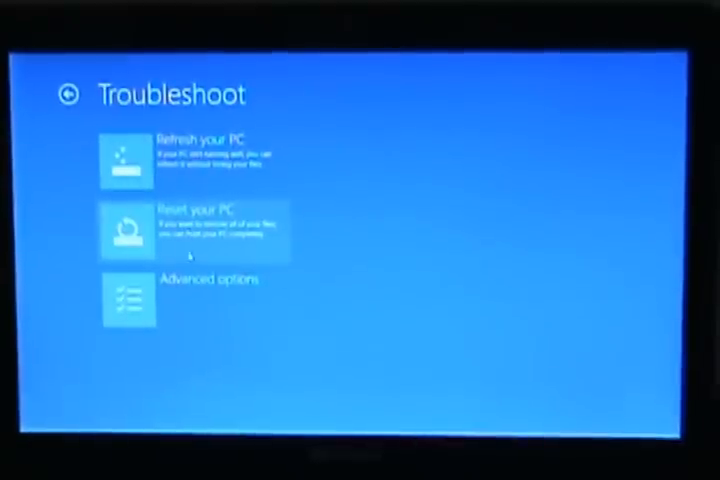
mouse_move(196, 300)
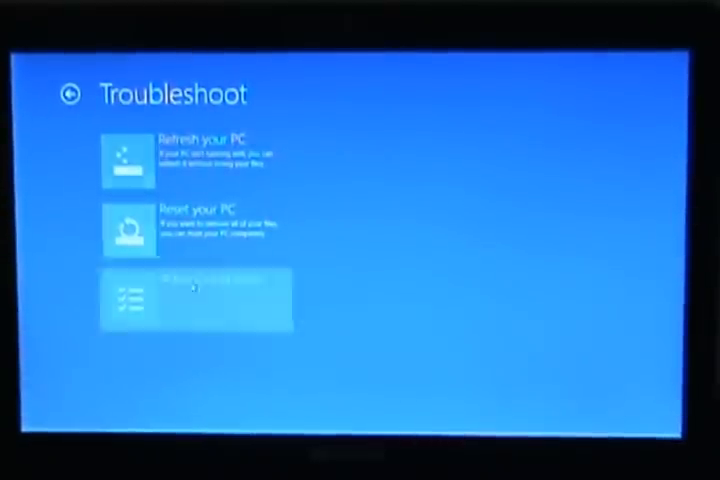
- Go from Troubleshoot through Advanced options to the UEFI Firmware Settings page
left_click(196, 300)
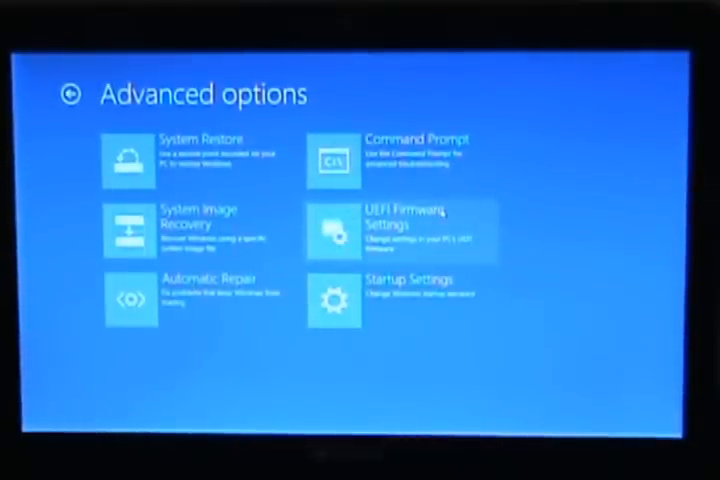
left_click(398, 230)
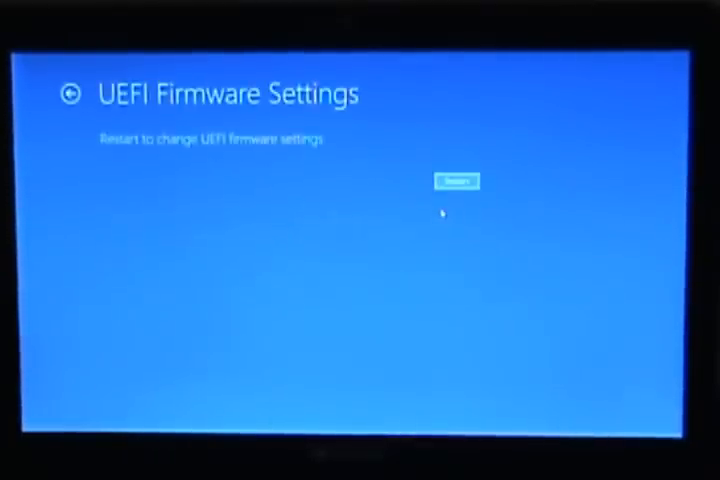